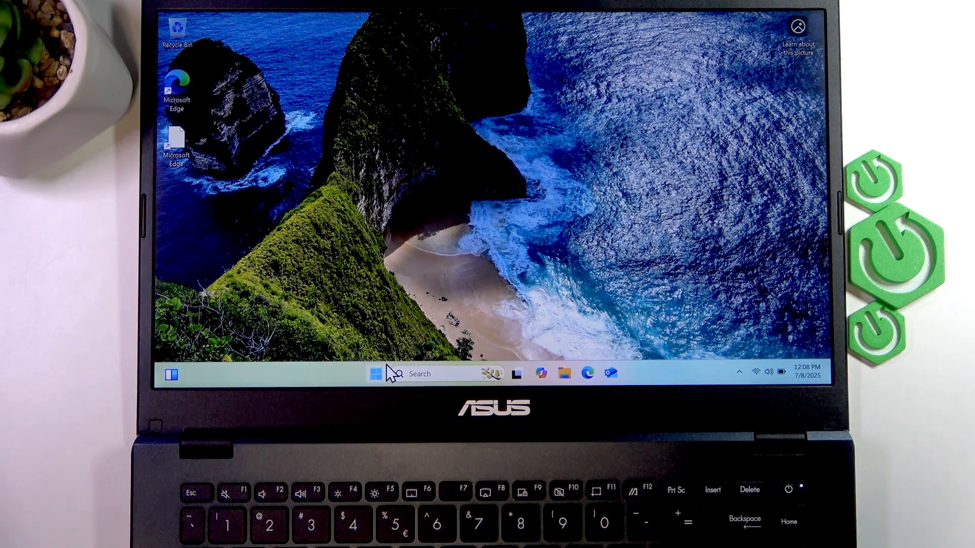
Step: Open the Start menu's power options showing Lock, Sleep, Shut down and Restart
{"action": "left_click", "coordinate": [375, 374]}
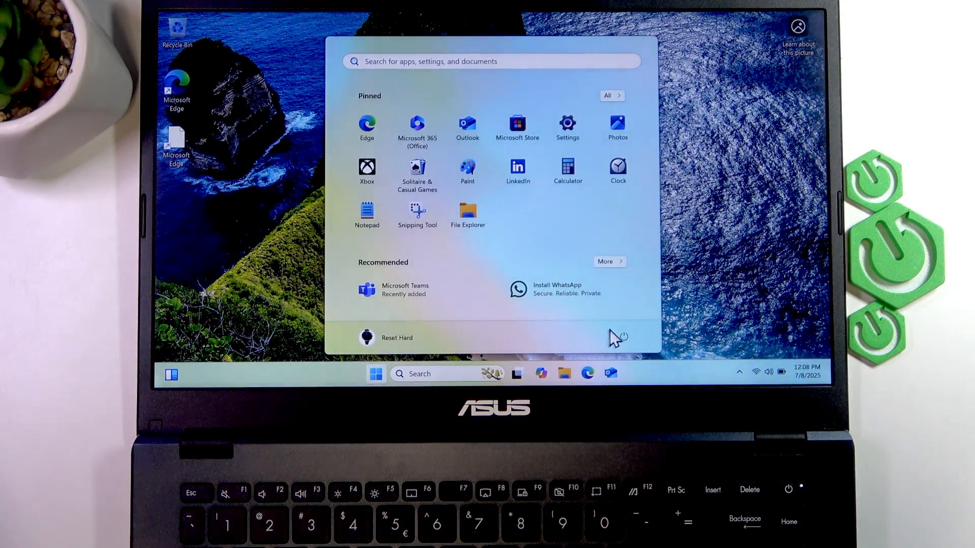
{"action": "left_click", "coordinate": [617, 336]}
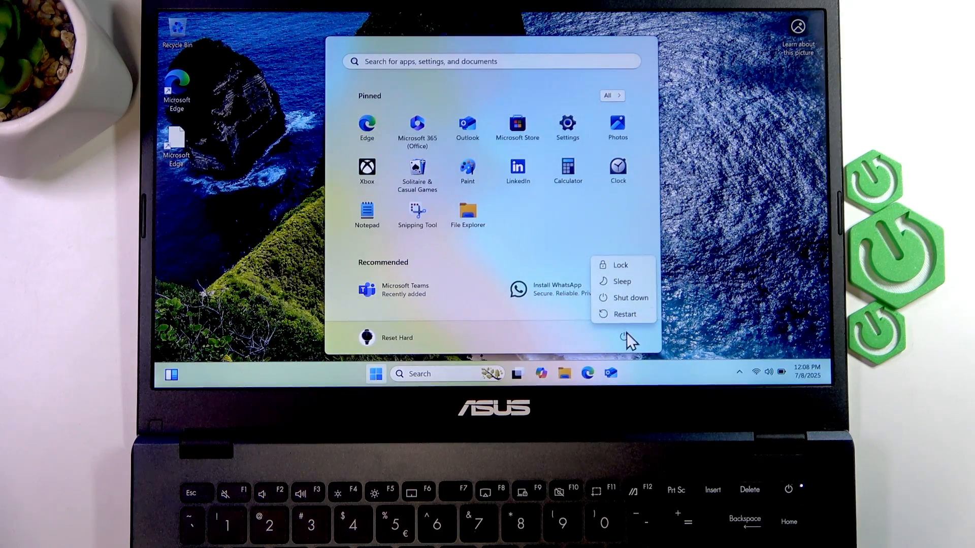
{"action": "mouse_move", "coordinate": [625, 314]}
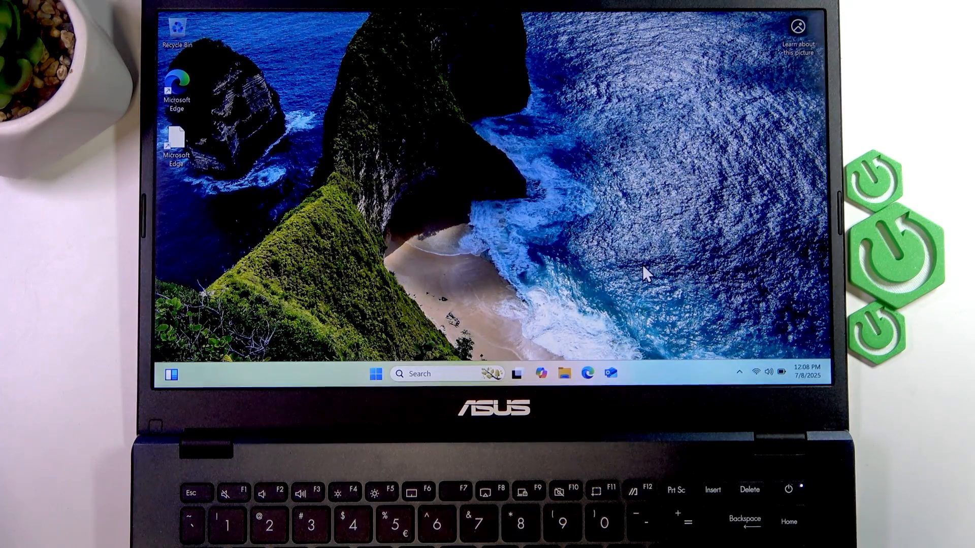
{"action": "mouse_move", "coordinate": [659, 276]}
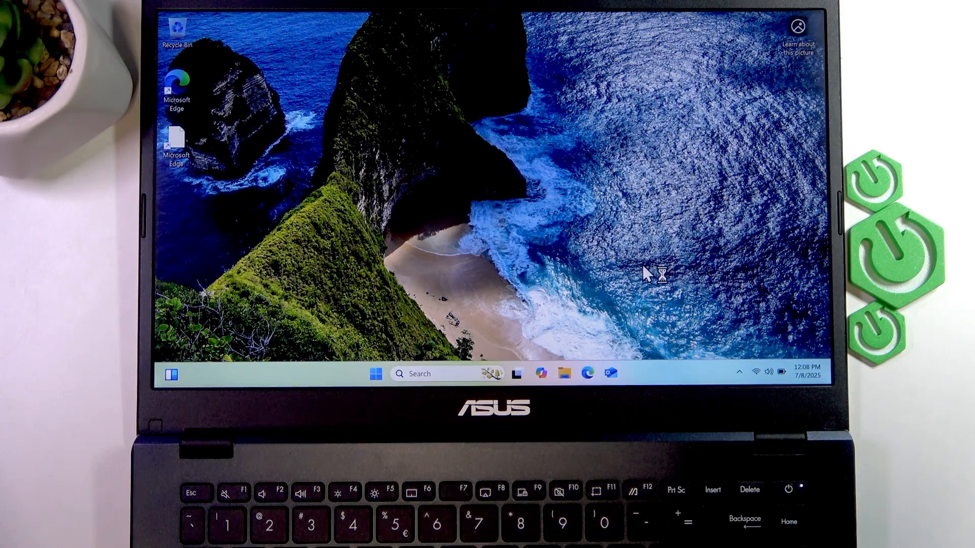